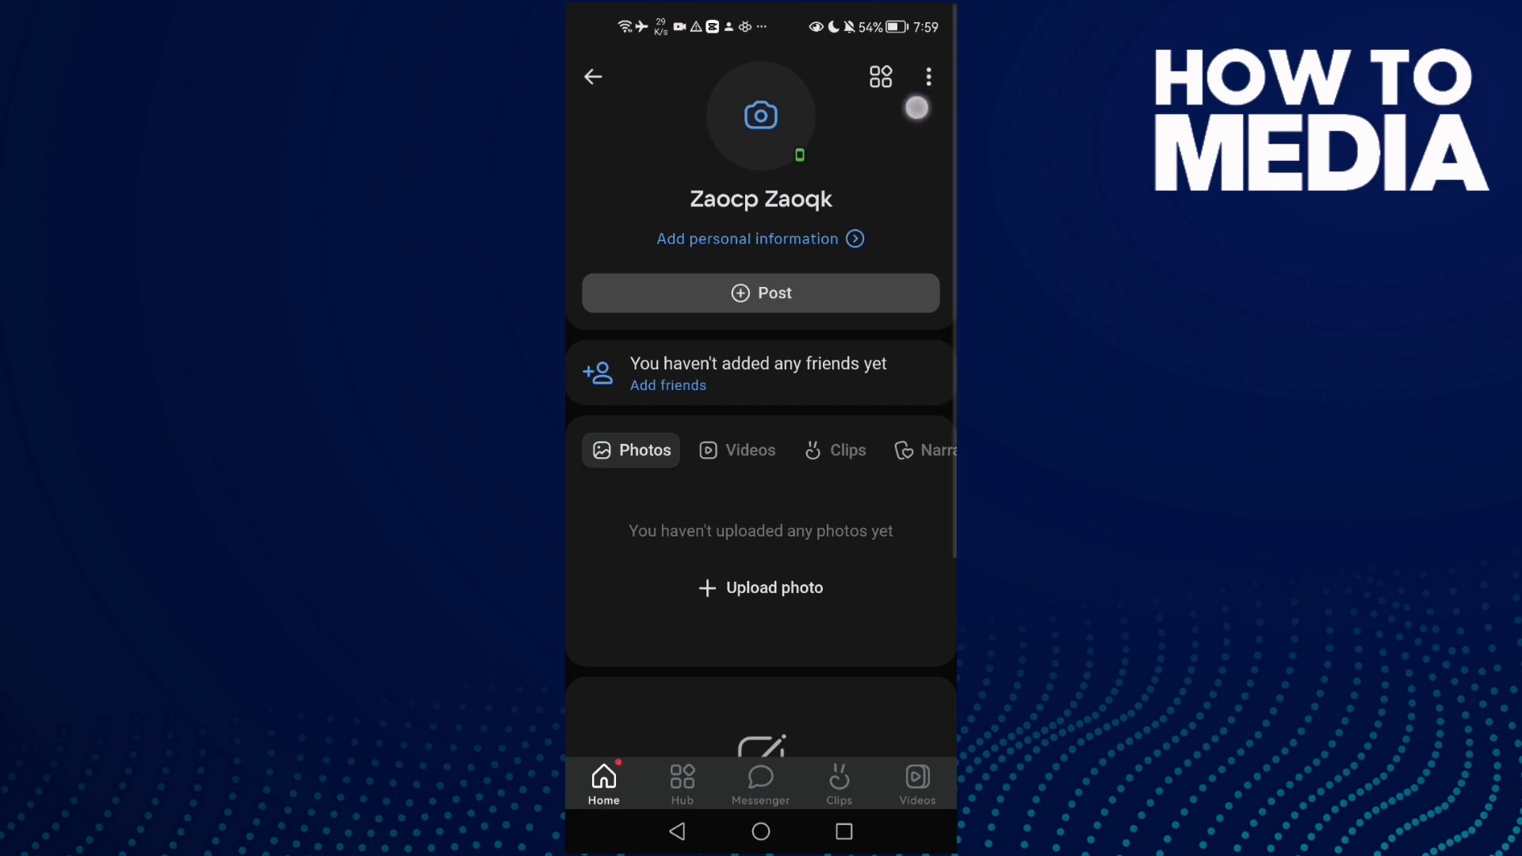
- Show the profile's options menu with edit, cover, copy link, share and story archive
left_click(928, 76)
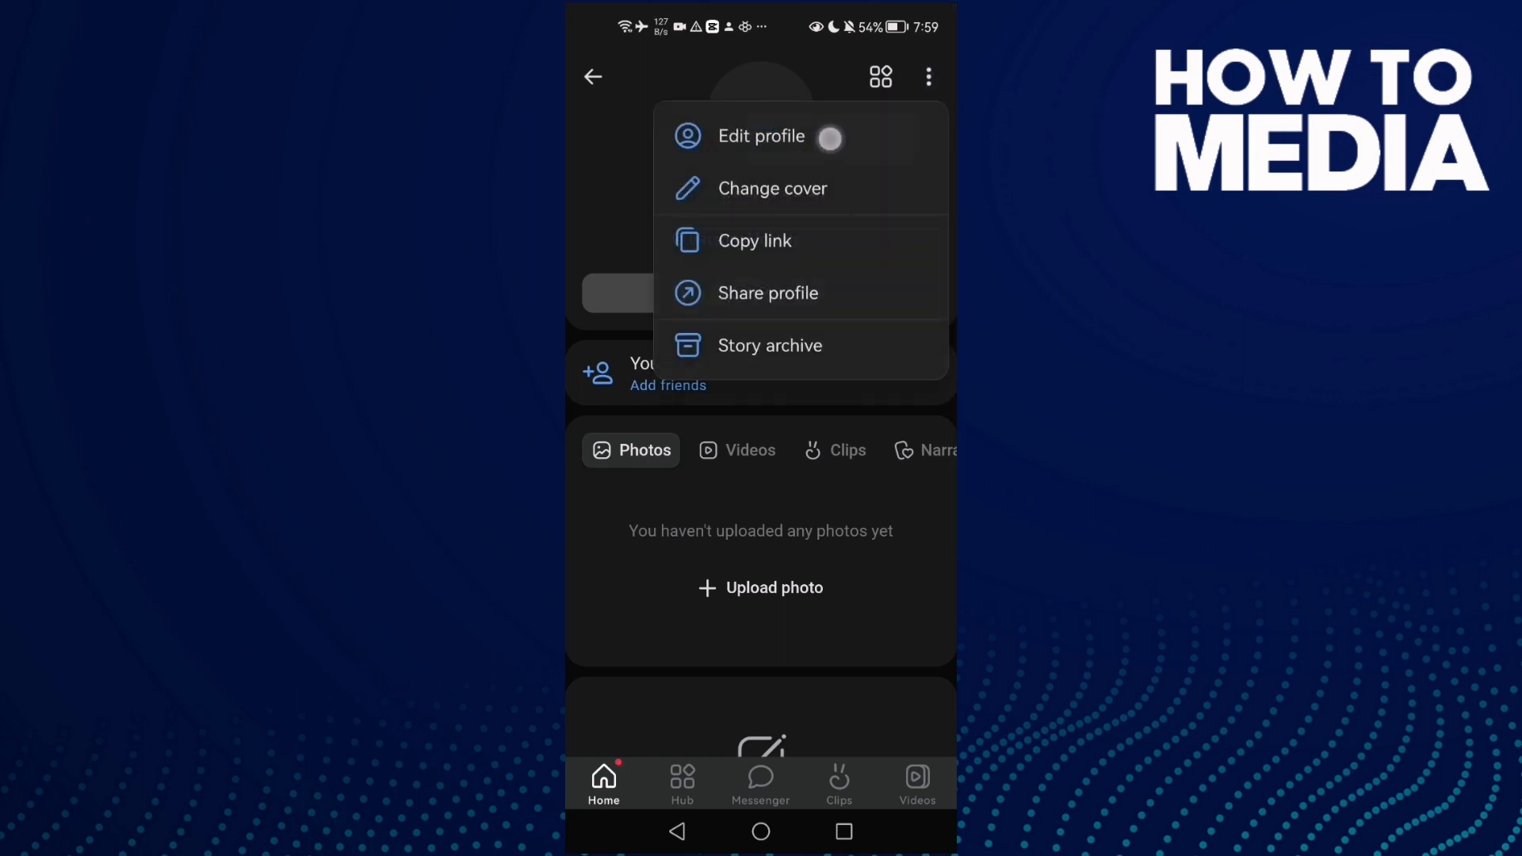
- Go through Edit profile and Security to the email Link screen
left_click(761, 137)
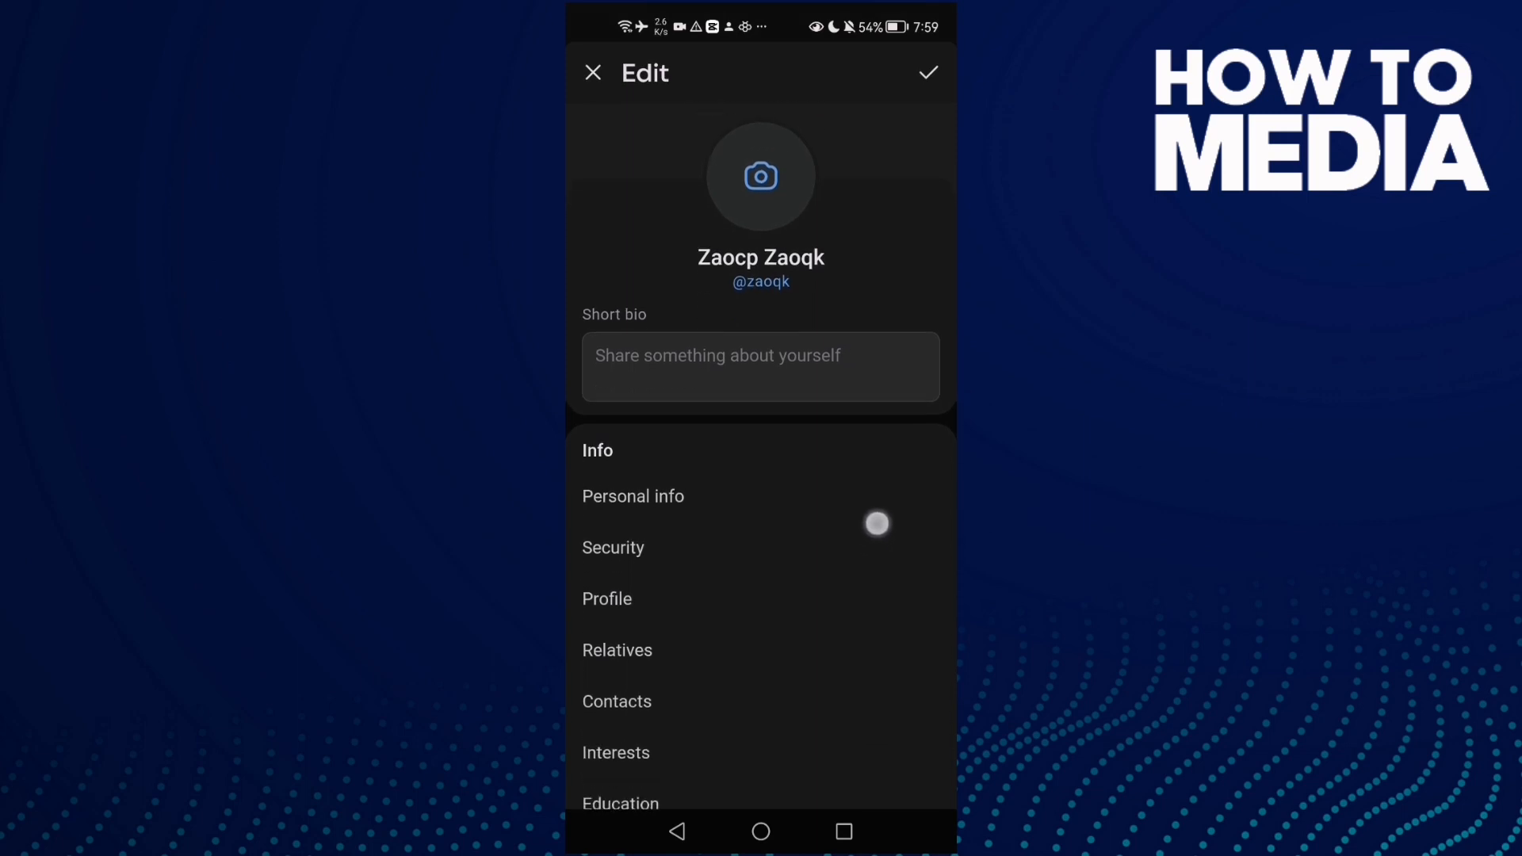
scroll("down", 3)
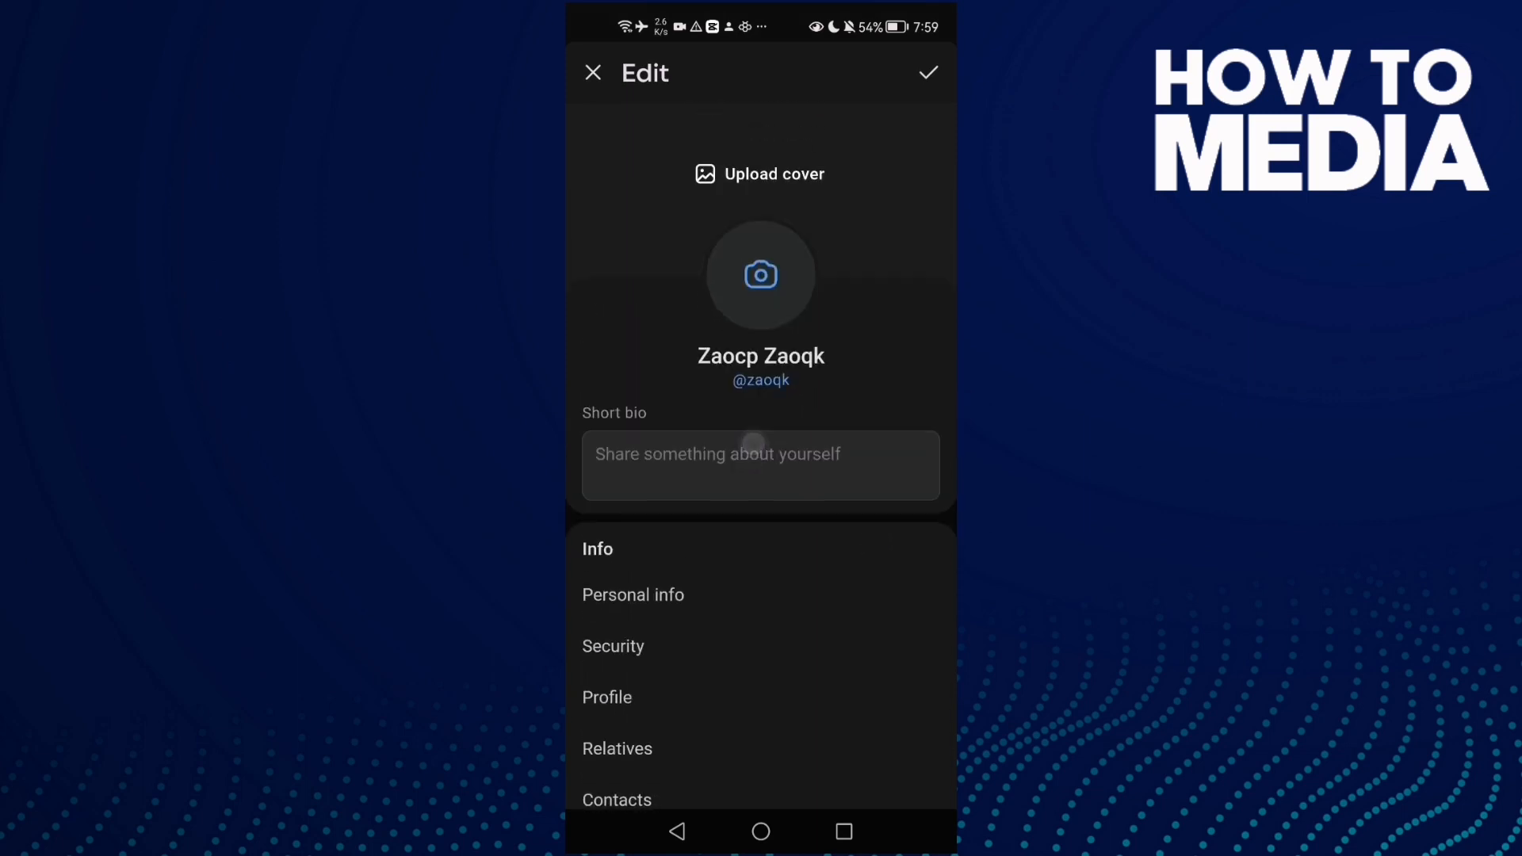
scroll("down", 3)
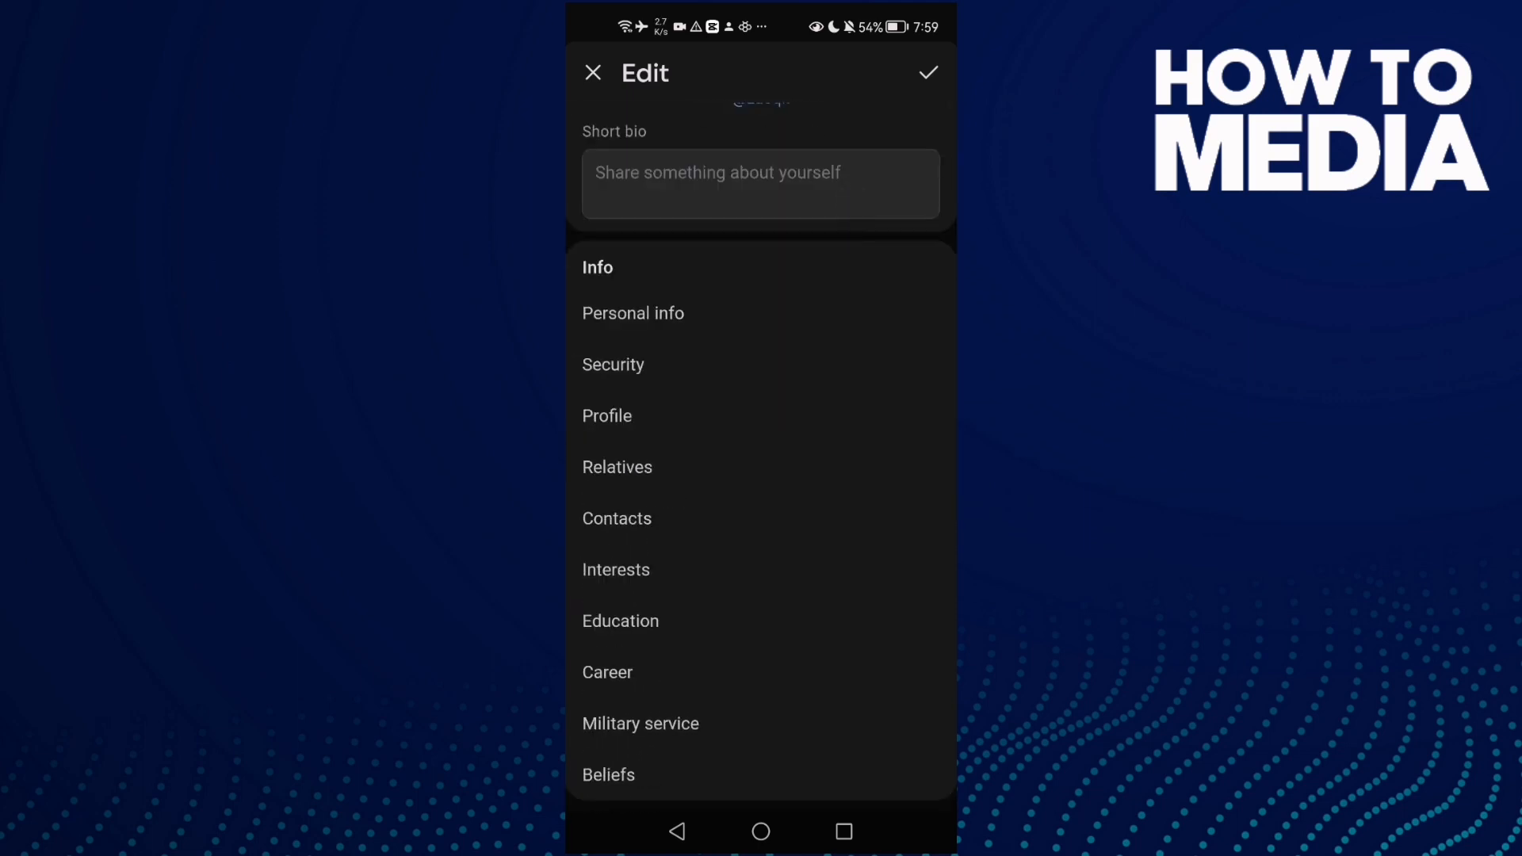
left_click(929, 71)
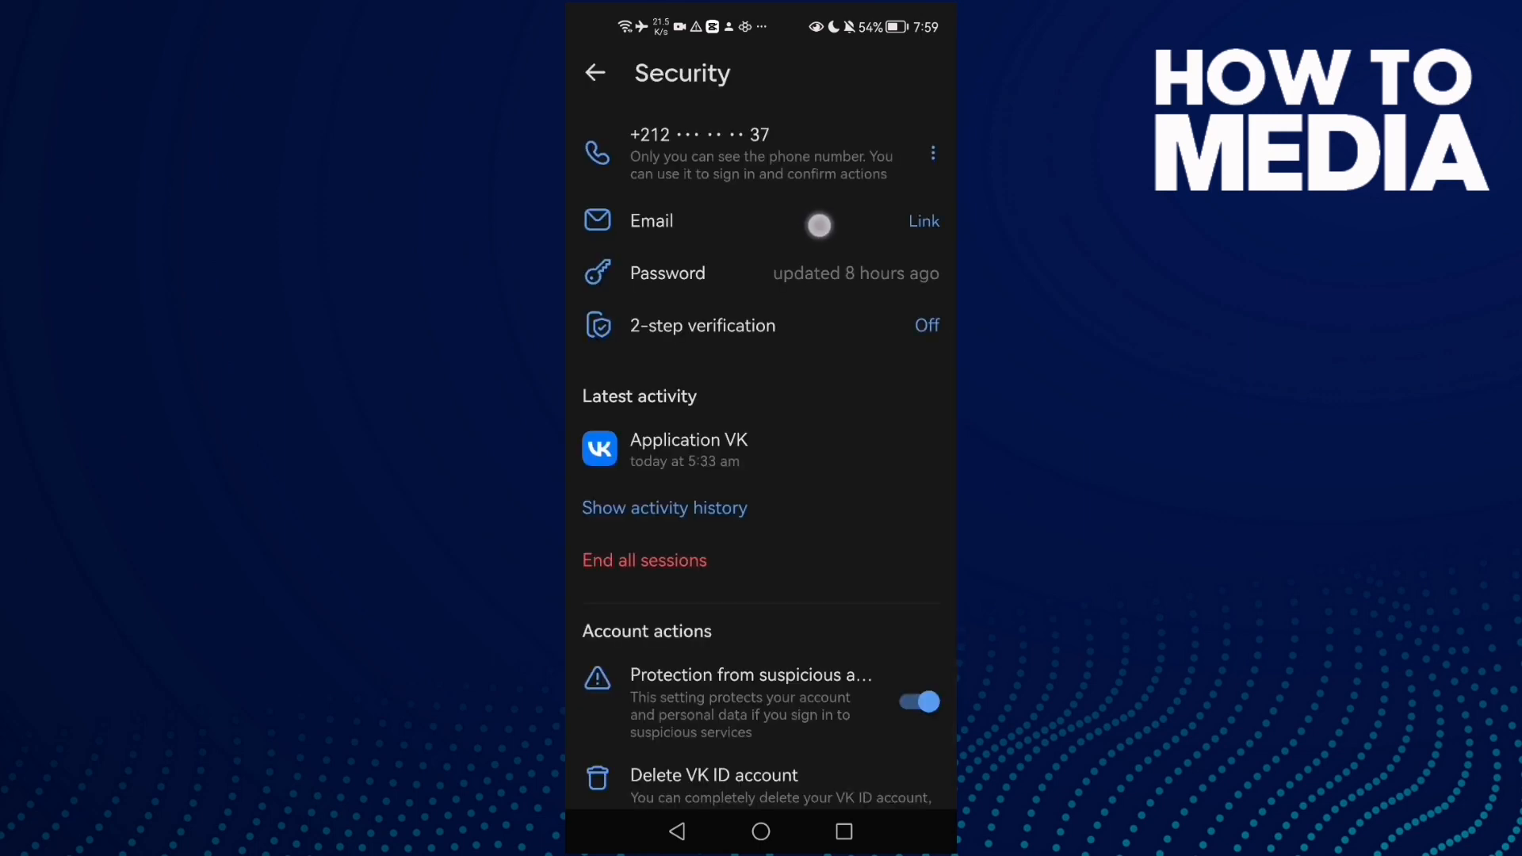
left_click(923, 220)
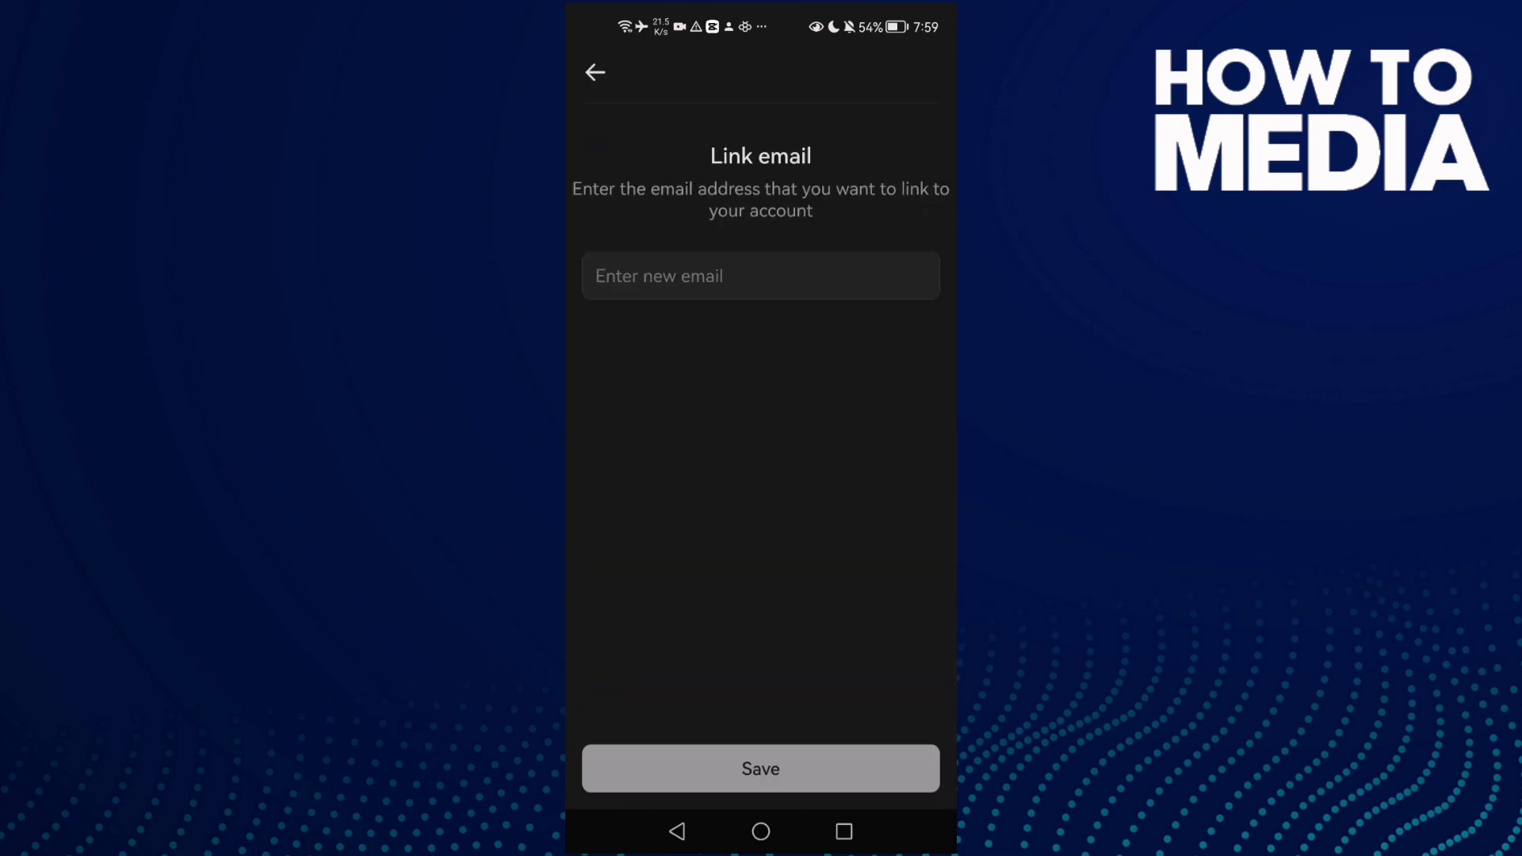